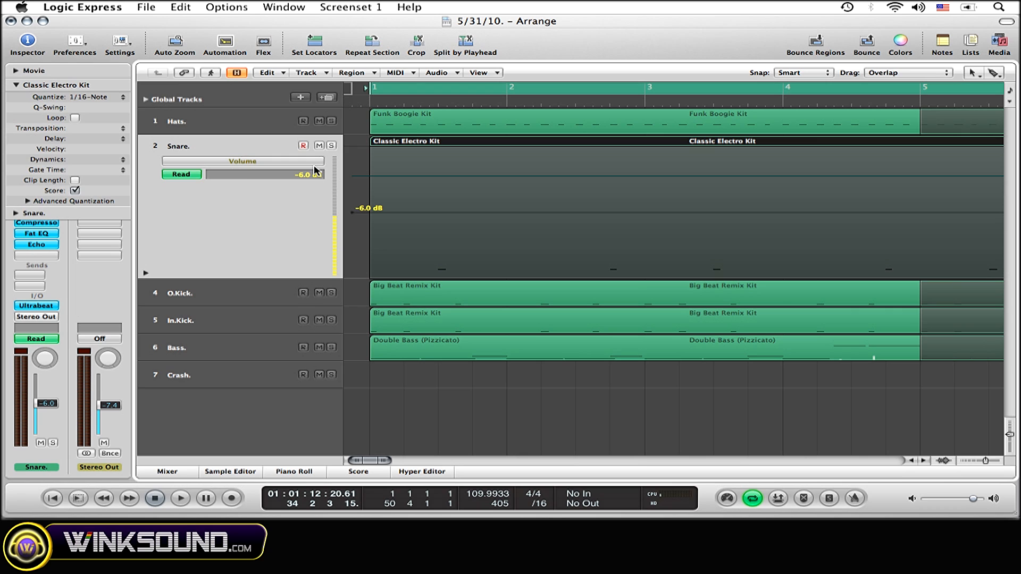
{"action": "mouse_move", "coordinate": [314, 168]}
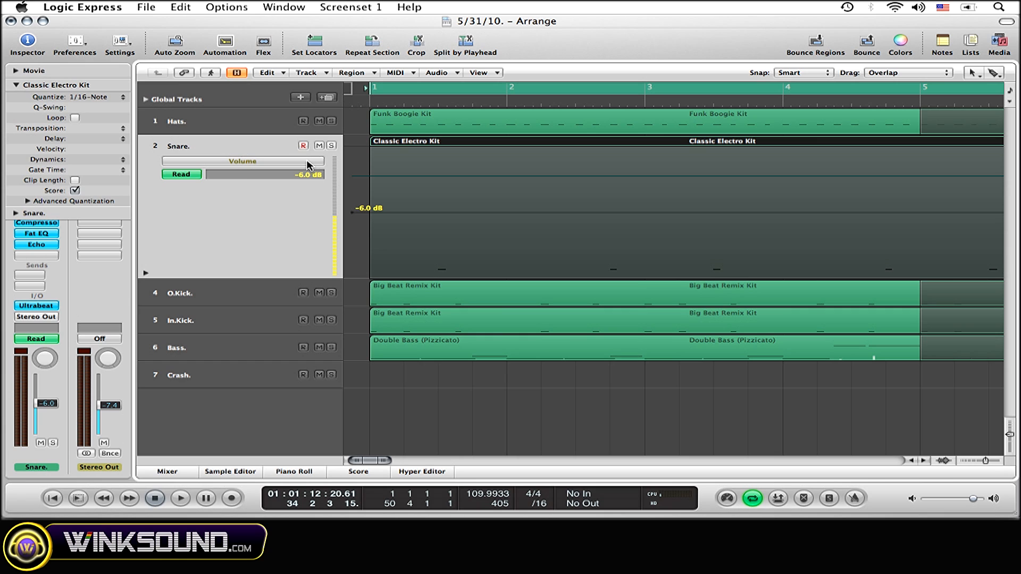
{"action": "mouse_move", "coordinate": [235, 163]}
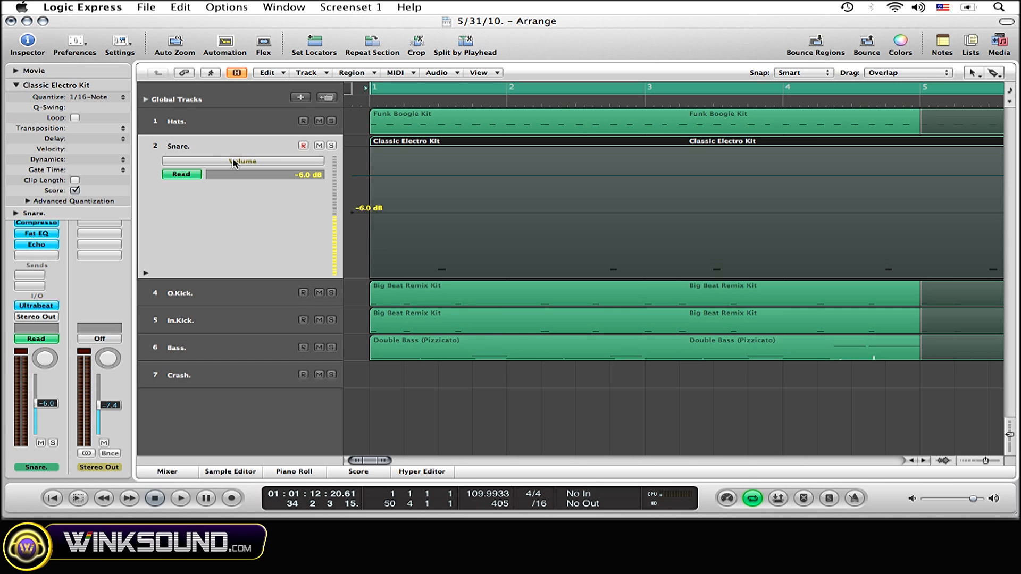
Open the Snare track's automation parameter list to choose Echo Wet
{"action": "left_click", "coordinate": [244, 161]}
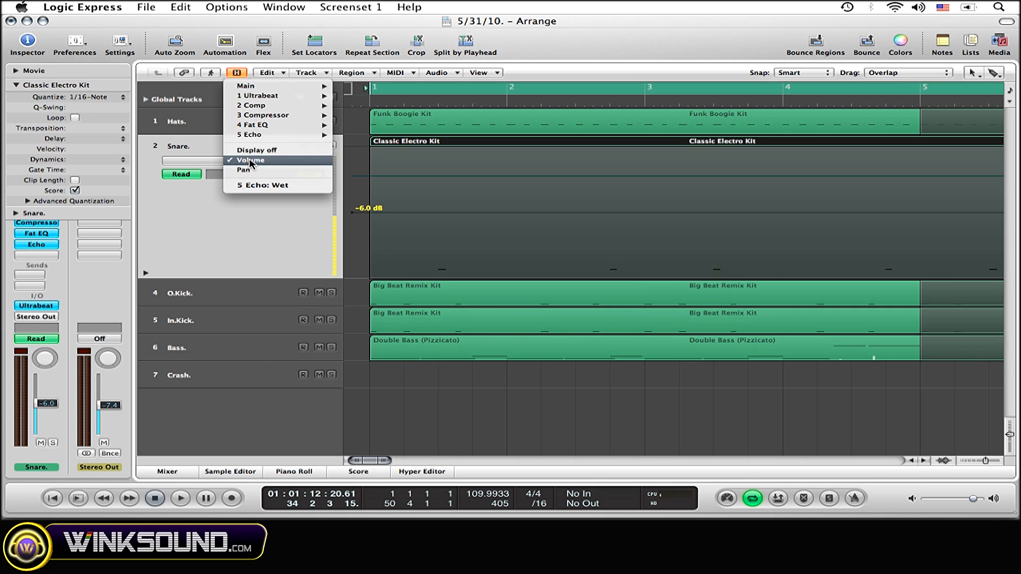
{"action": "mouse_move", "coordinate": [251, 135]}
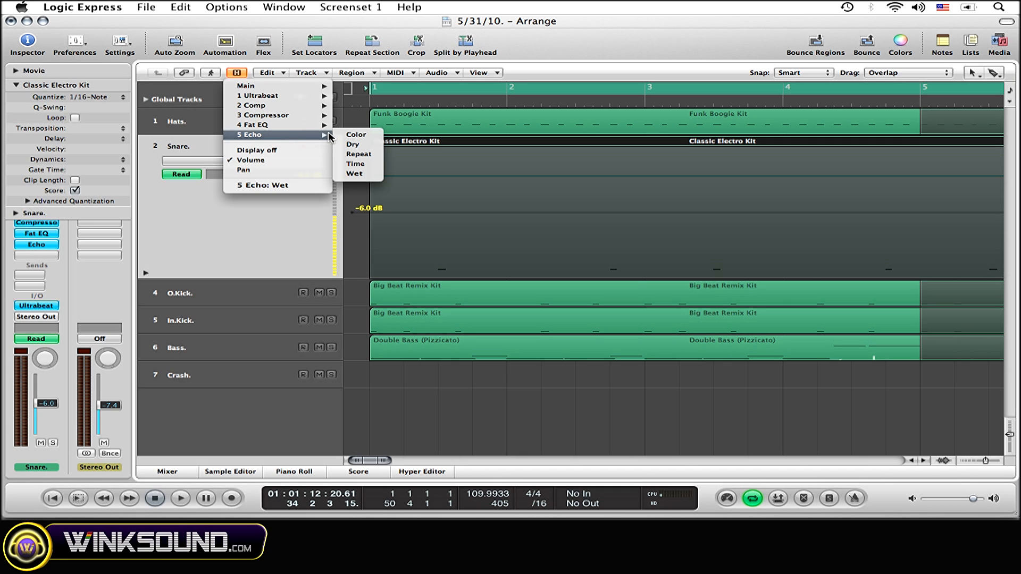
{"action": "mouse_move", "coordinate": [357, 155]}
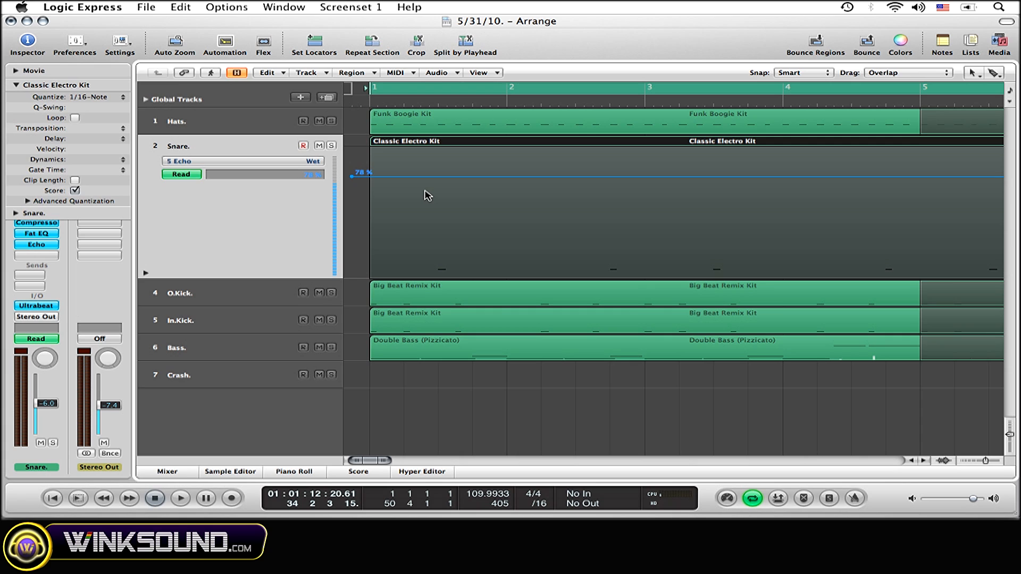
{"action": "mouse_move", "coordinate": [380, 186]}
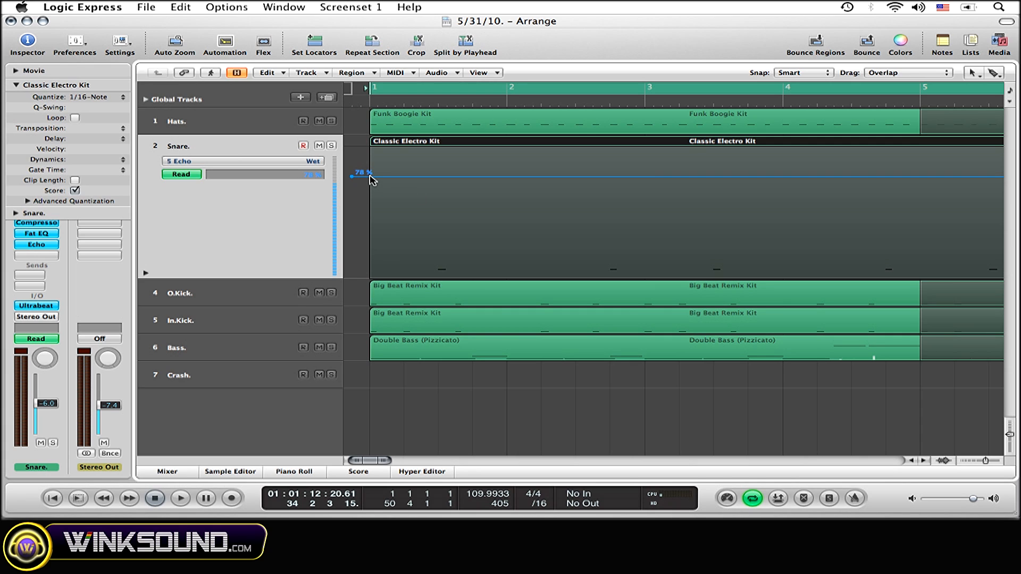
{"action": "mouse_move", "coordinate": [835, 153]}
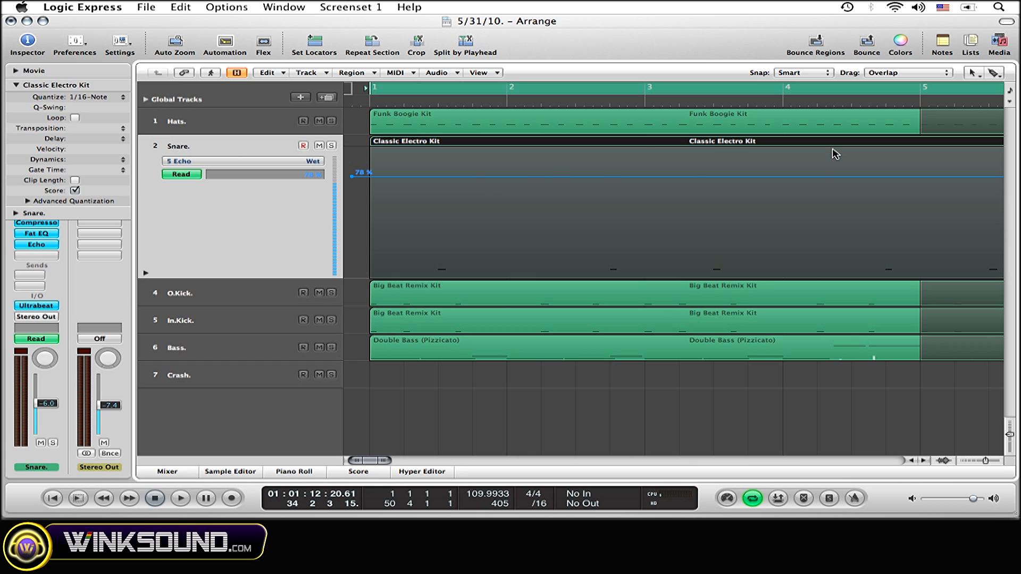
{"action": "mouse_move", "coordinate": [443, 186]}
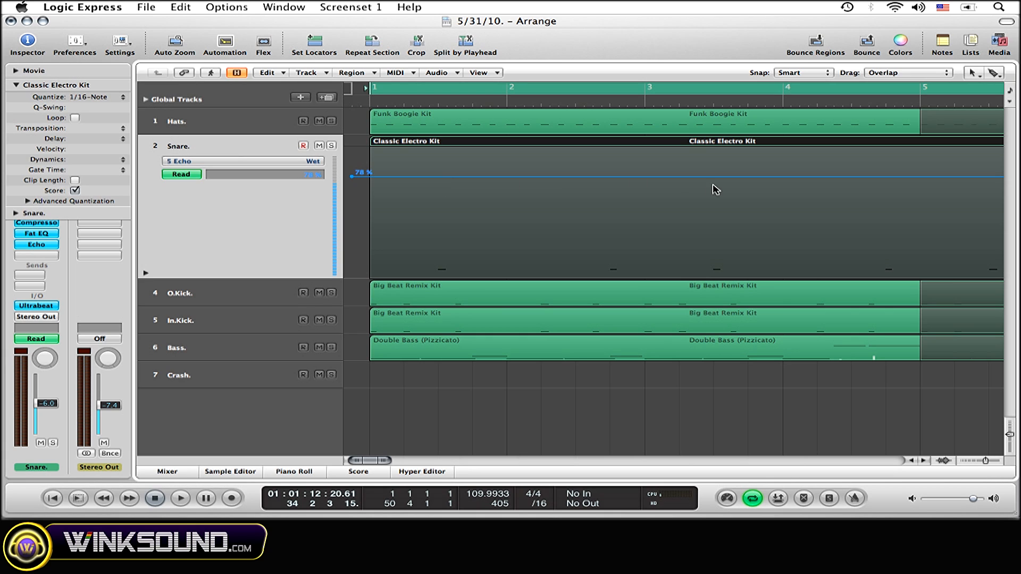
{"action": "mouse_move", "coordinate": [634, 194]}
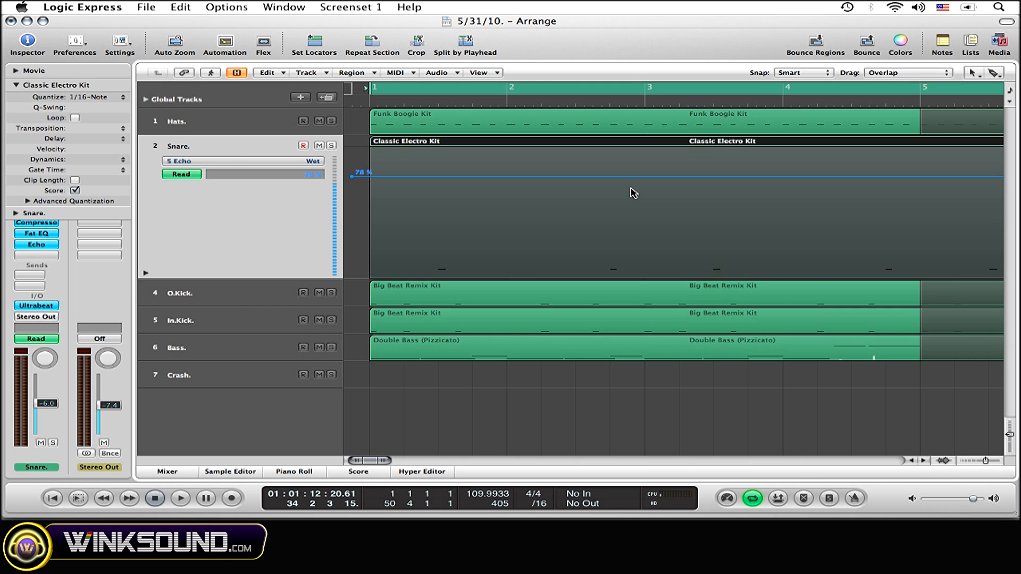
{"action": "mouse_move", "coordinate": [682, 200]}
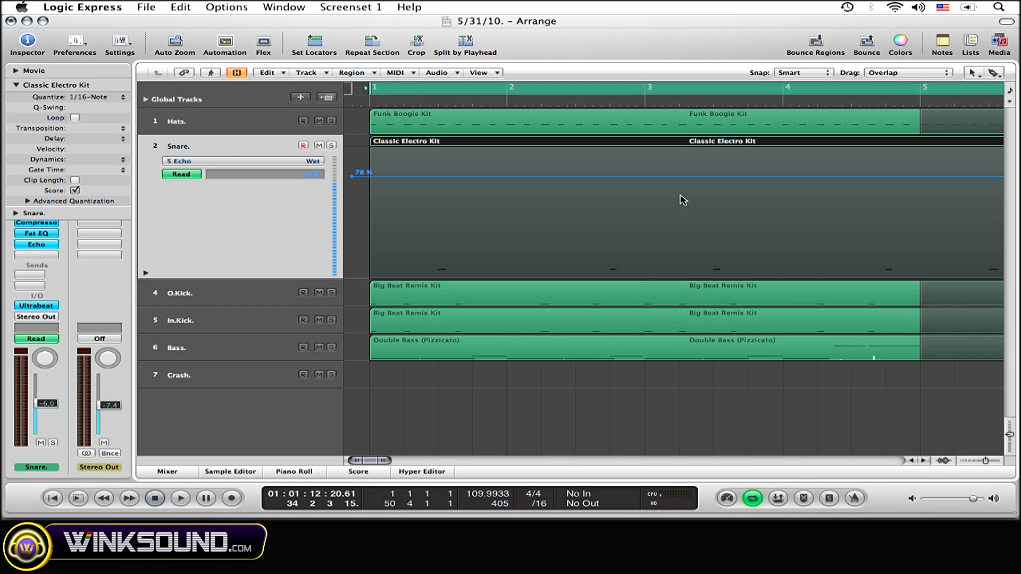
{"action": "mouse_move", "coordinate": [716, 184]}
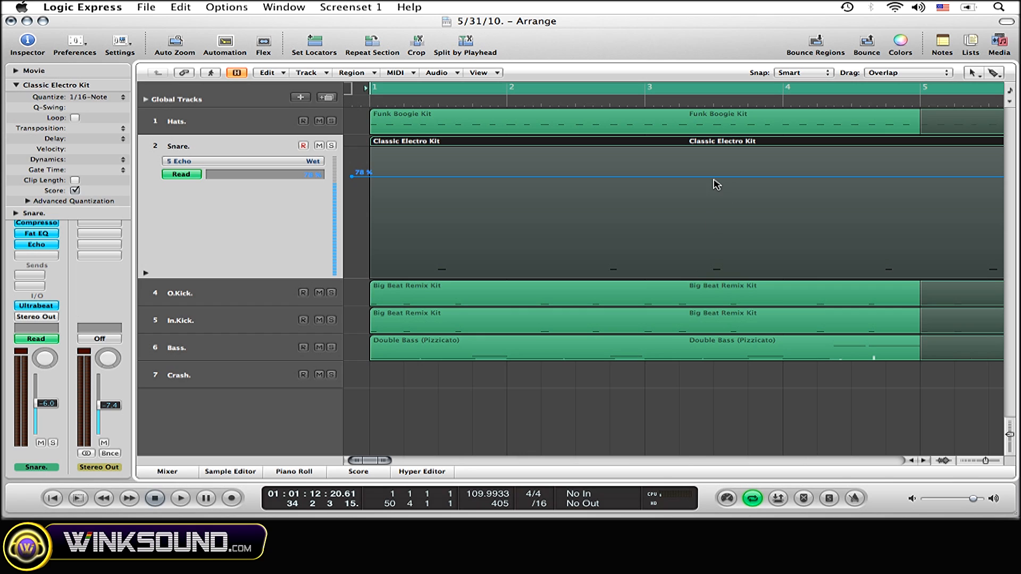
{"action": "mouse_move", "coordinate": [708, 183]}
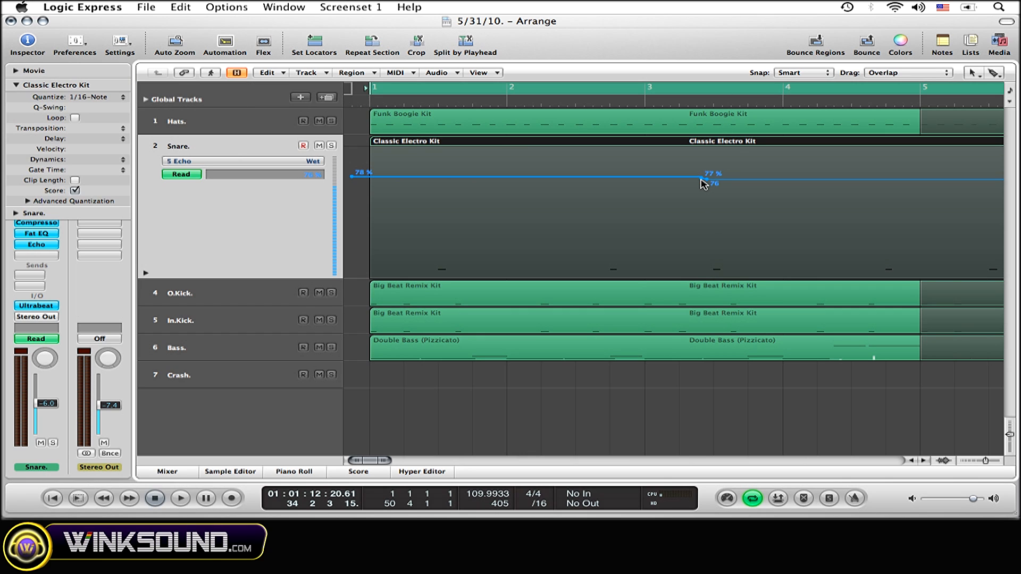
{"action": "mouse_move", "coordinate": [617, 182]}
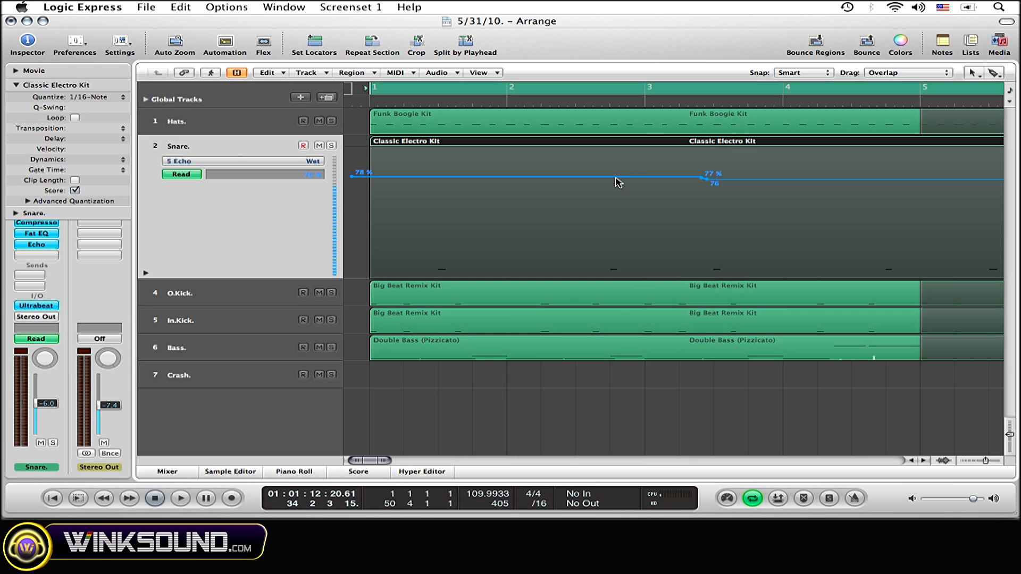
Lower the Wet level before the boost down to 0%
{"action": "left_click_drag", "start_coordinate": [618, 177], "coordinate": [612, 198]}
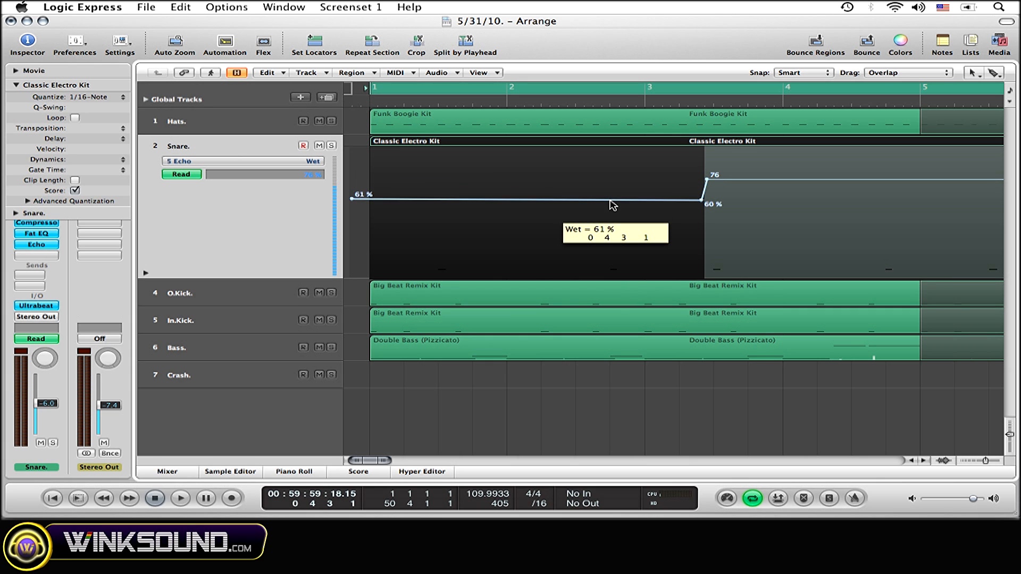
{"action": "left_click_drag", "start_coordinate": [612, 194], "coordinate": [634, 273]}
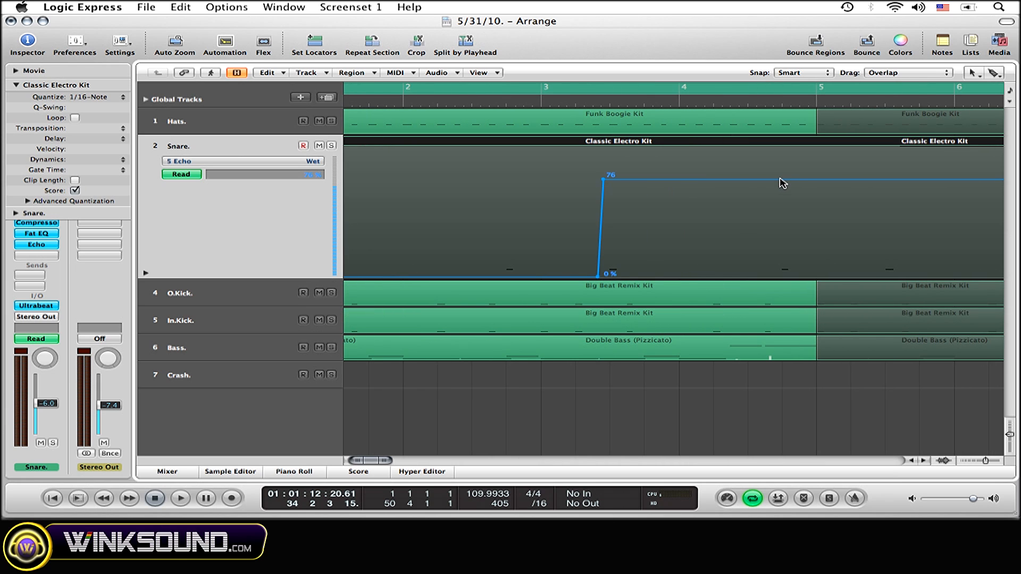
{"action": "mouse_move", "coordinate": [779, 184]}
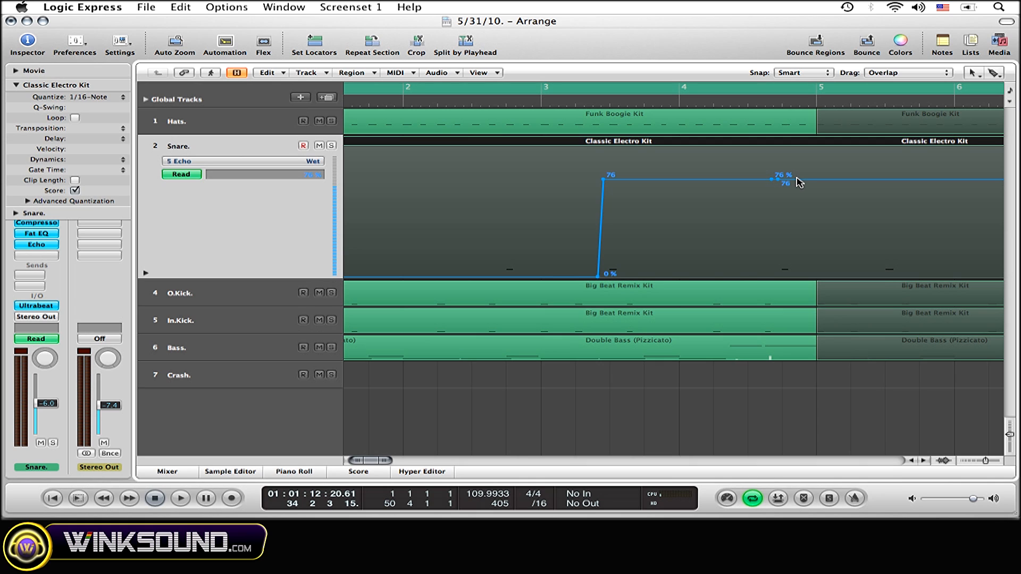
{"action": "mouse_move", "coordinate": [776, 178]}
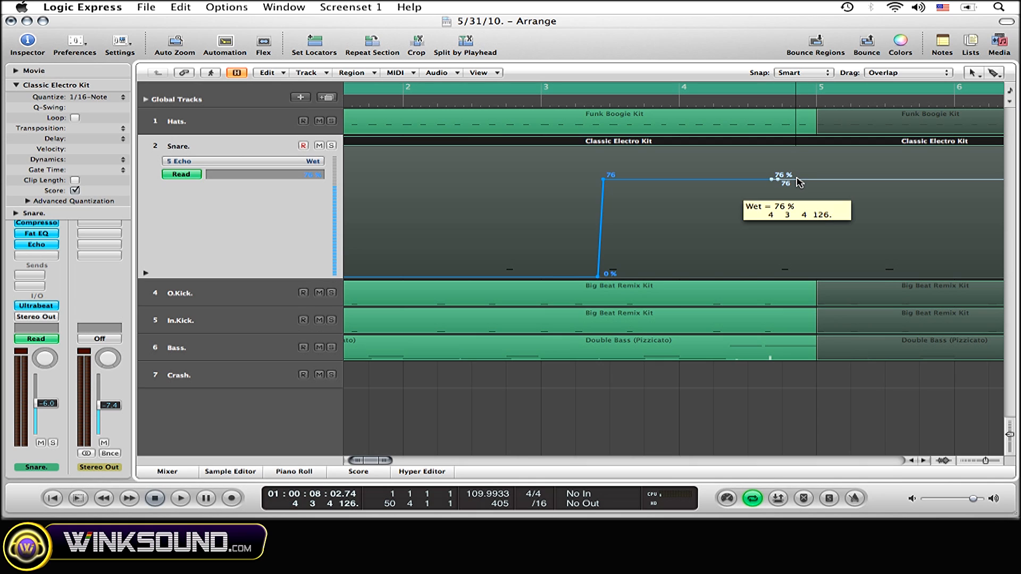
Drag the plateau's end node down to 0% Wet after the third snare beat
{"action": "left_click_drag", "start_coordinate": [783, 179], "coordinate": [784, 229]}
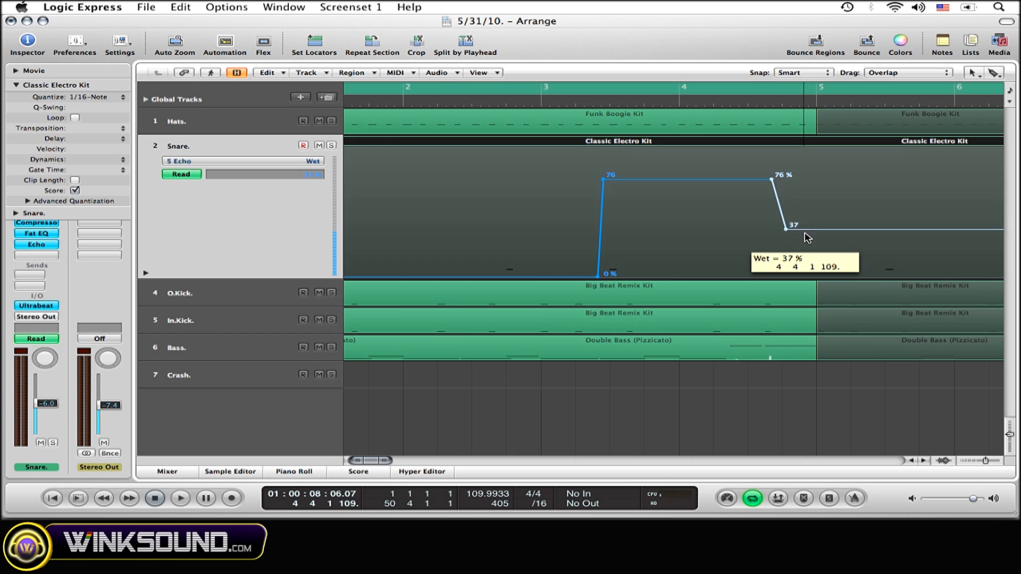
{"action": "left_click_drag", "start_coordinate": [786, 228], "coordinate": [786, 274]}
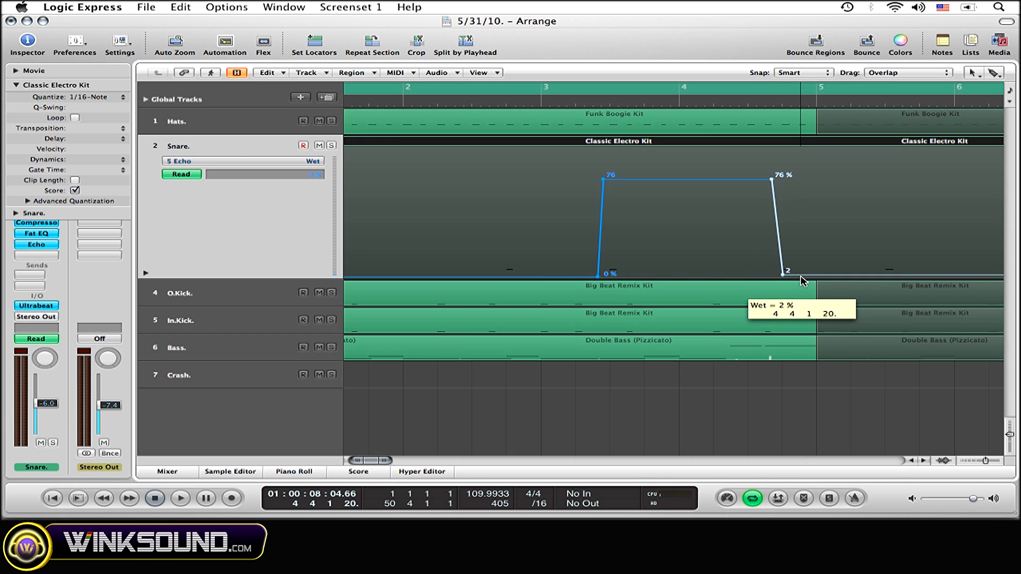
{"action": "left_click_drag", "start_coordinate": [783, 273], "coordinate": [783, 275]}
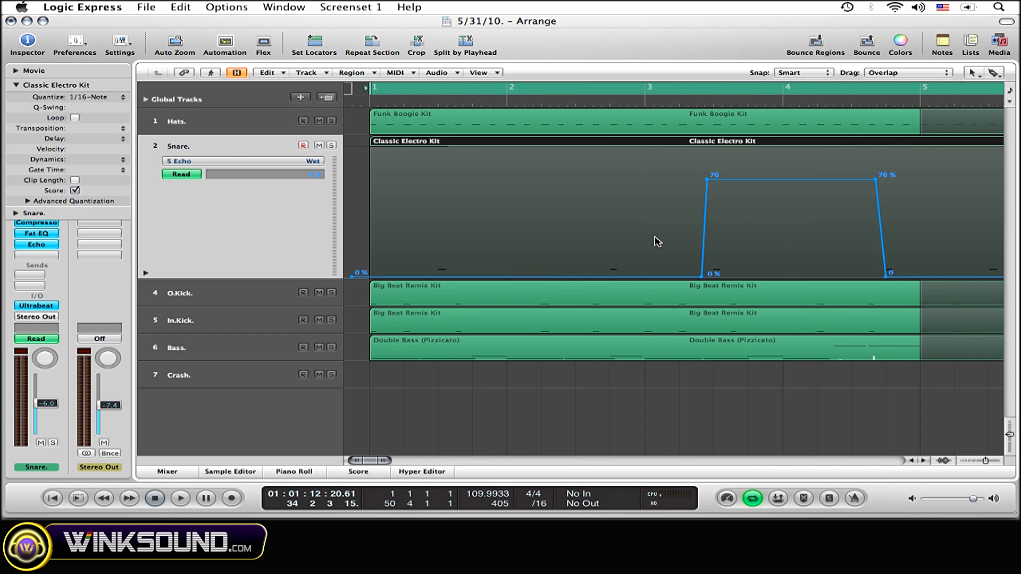
{"action": "mouse_move", "coordinate": [738, 255]}
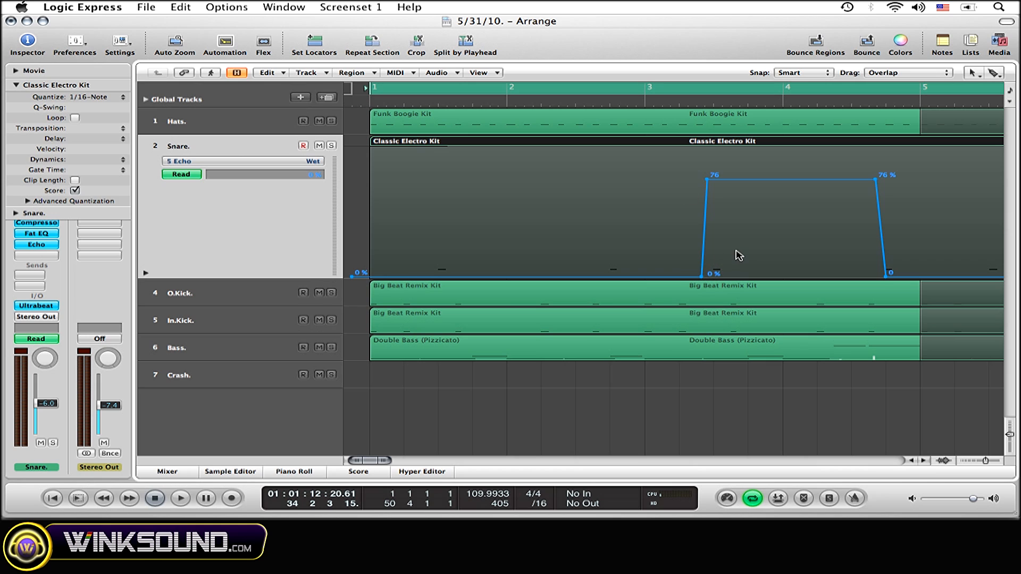
{"action": "mouse_move", "coordinate": [389, 275]}
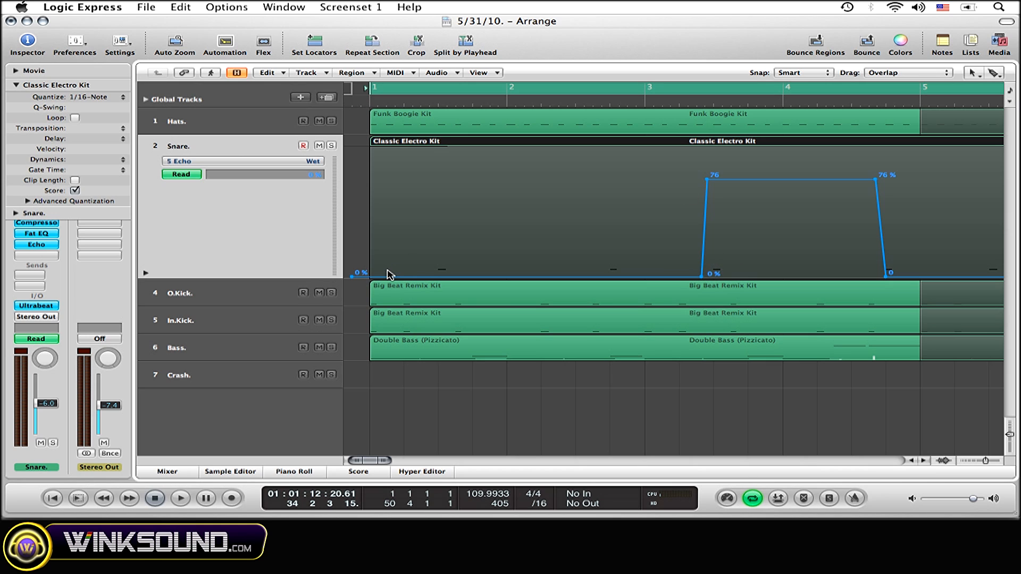
{"action": "mouse_move", "coordinate": [315, 295]}
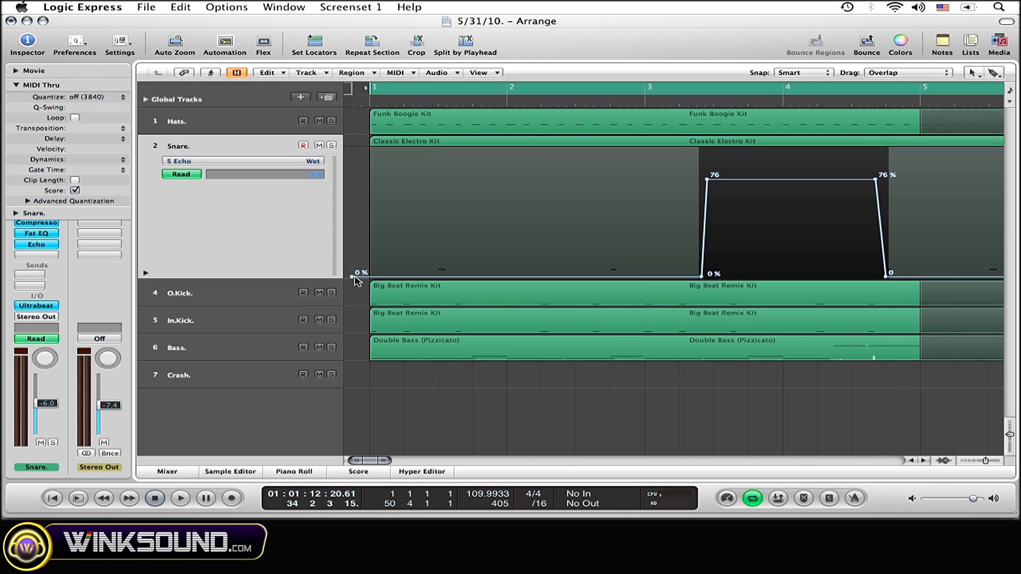
{"action": "mouse_move", "coordinate": [736, 216]}
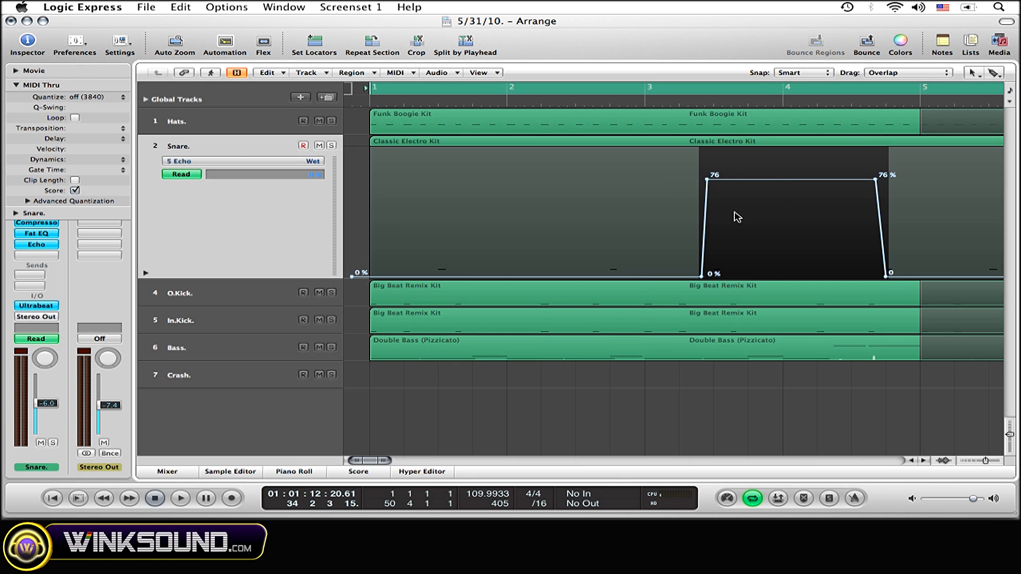
{"action": "mouse_move", "coordinate": [353, 287]}
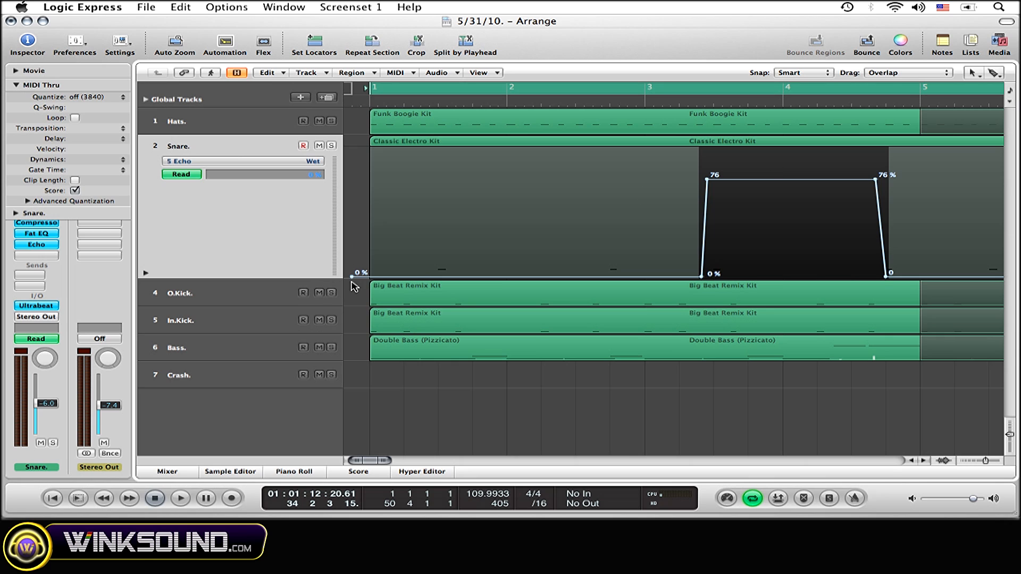
{"action": "mouse_move", "coordinate": [788, 241]}
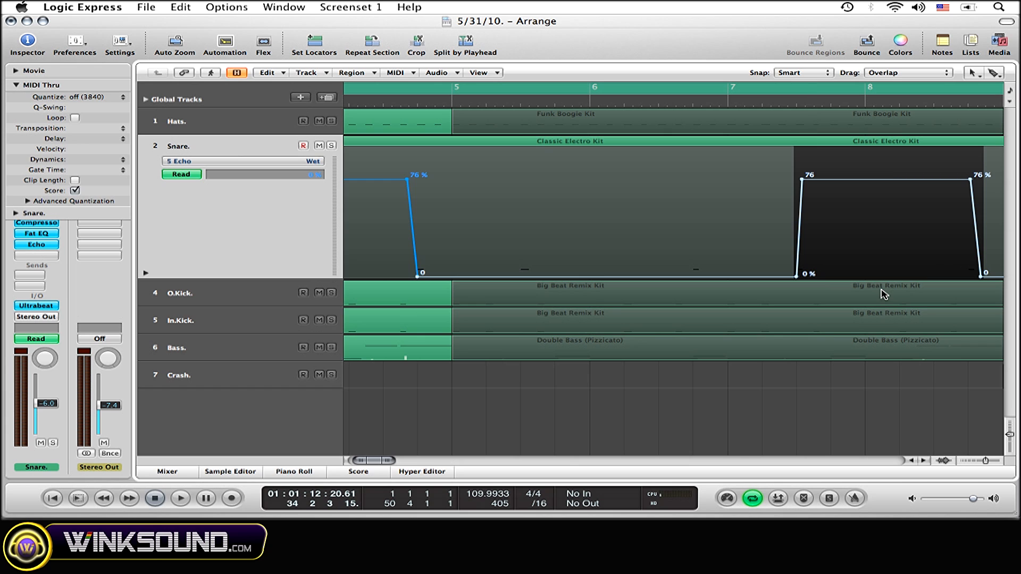
Scroll the Snare Echo Wet lane past measure 9 to place the third boost
{"action": "scroll", "scroll_direction": "right", "scroll_amount": 3}
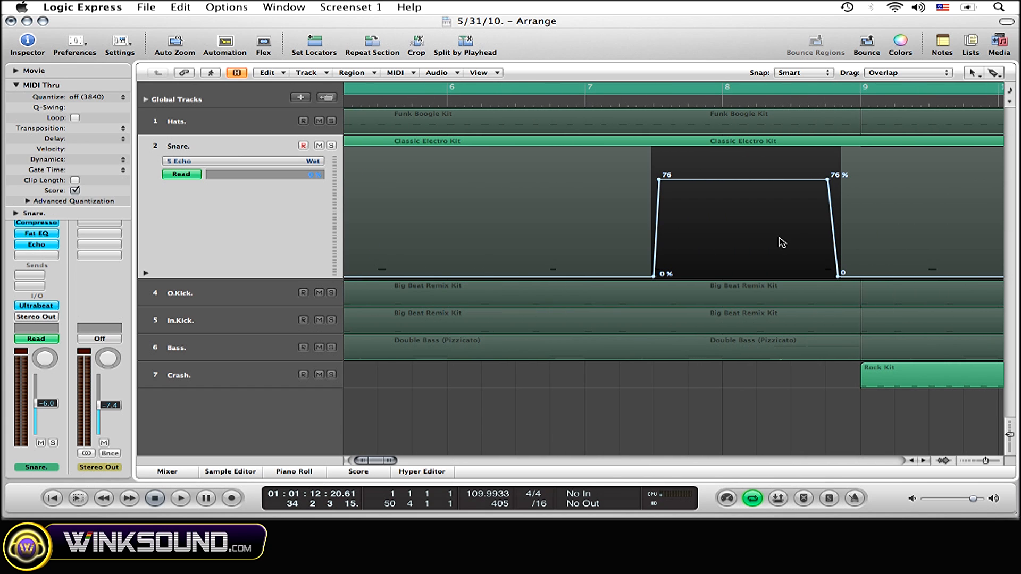
{"action": "scroll", "scroll_direction": "right", "scroll_amount": 3}
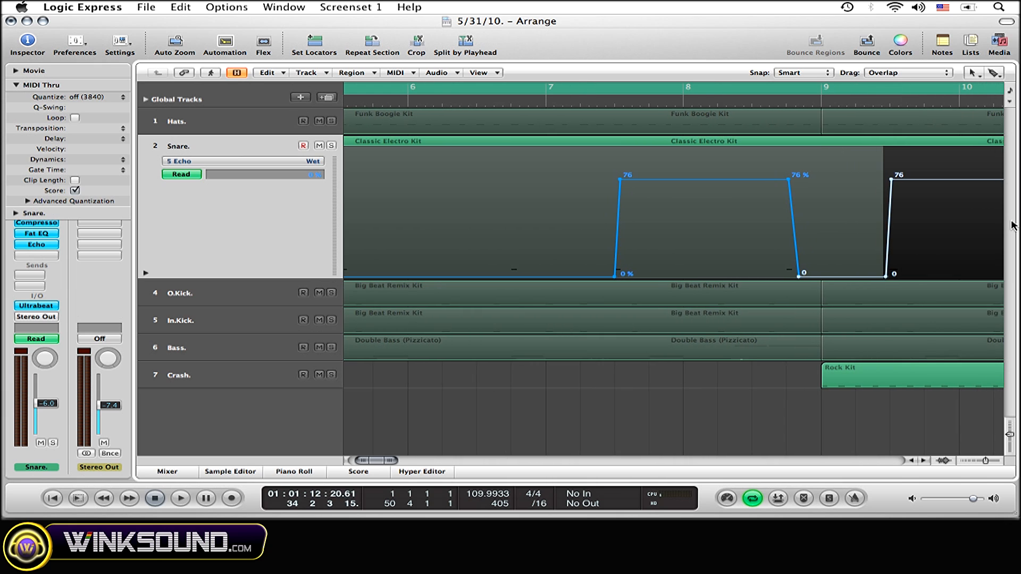
{"action": "scroll", "scroll_direction": "left", "scroll_amount": 3}
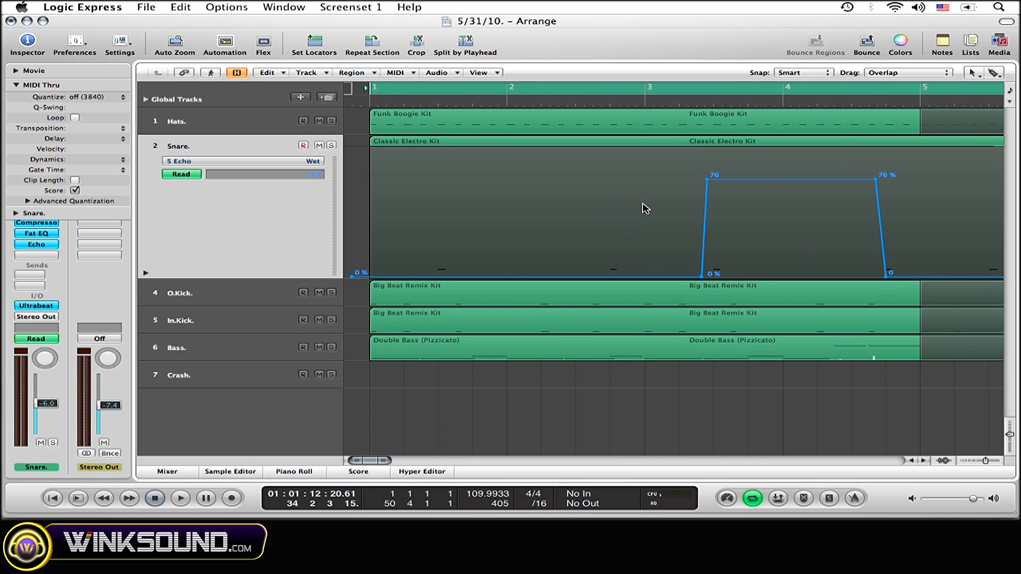
{"action": "mouse_move", "coordinate": [755, 214]}
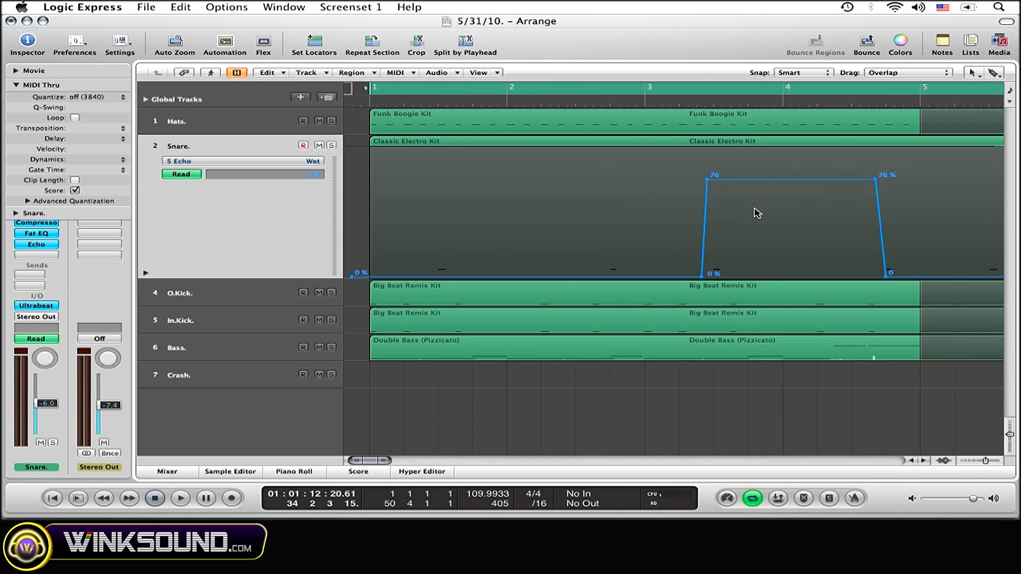
{"action": "mouse_move", "coordinate": [812, 167]}
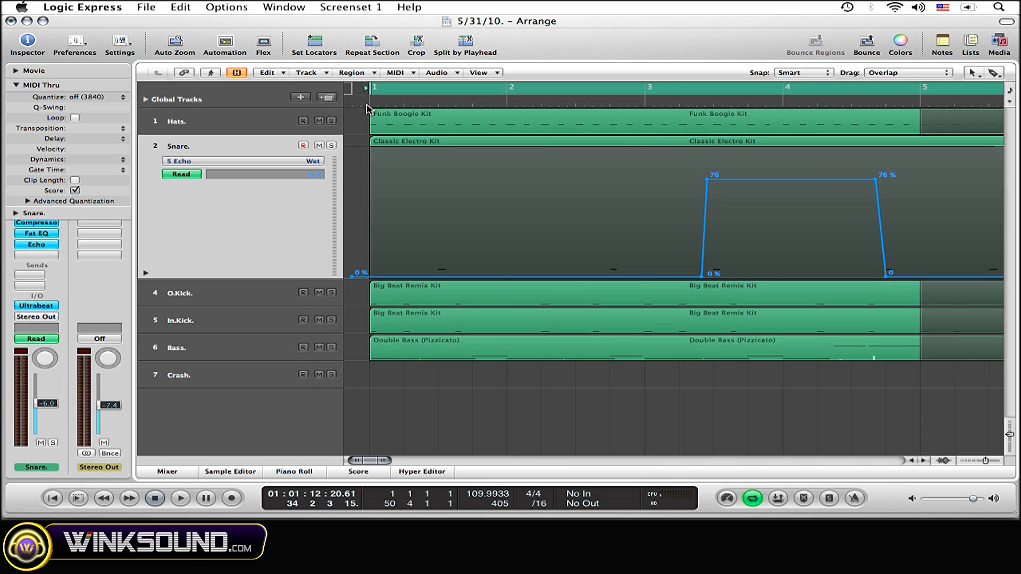
{"action": "left_click", "coordinate": [180, 499]}
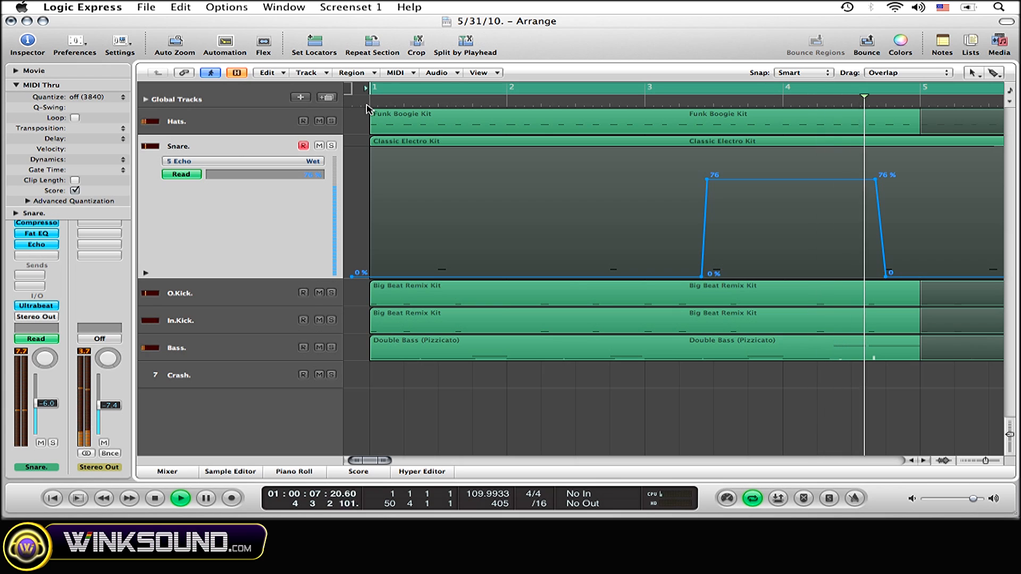
{"action": "left_click", "coordinate": [155, 498]}
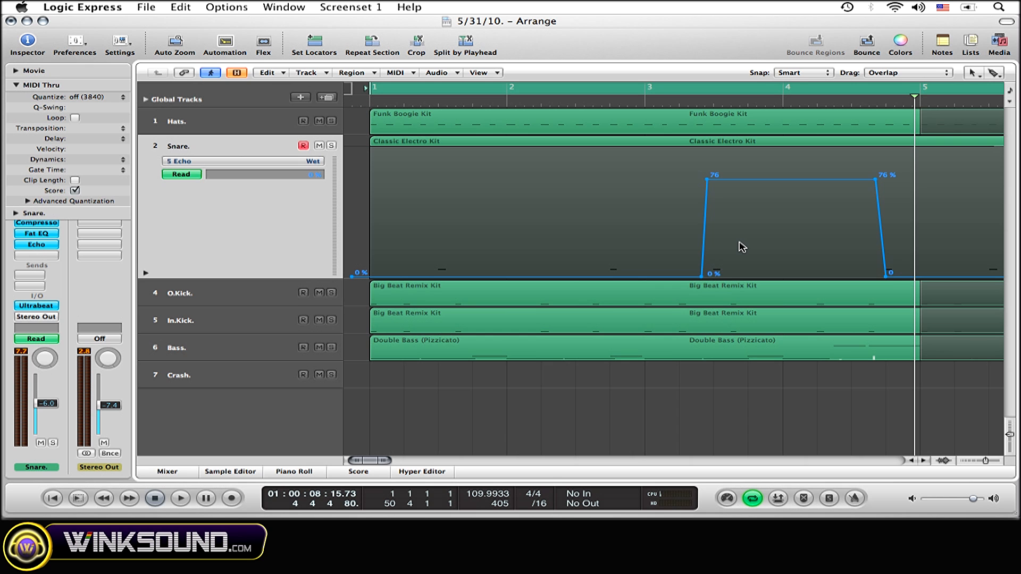
{"action": "mouse_move", "coordinate": [442, 236]}
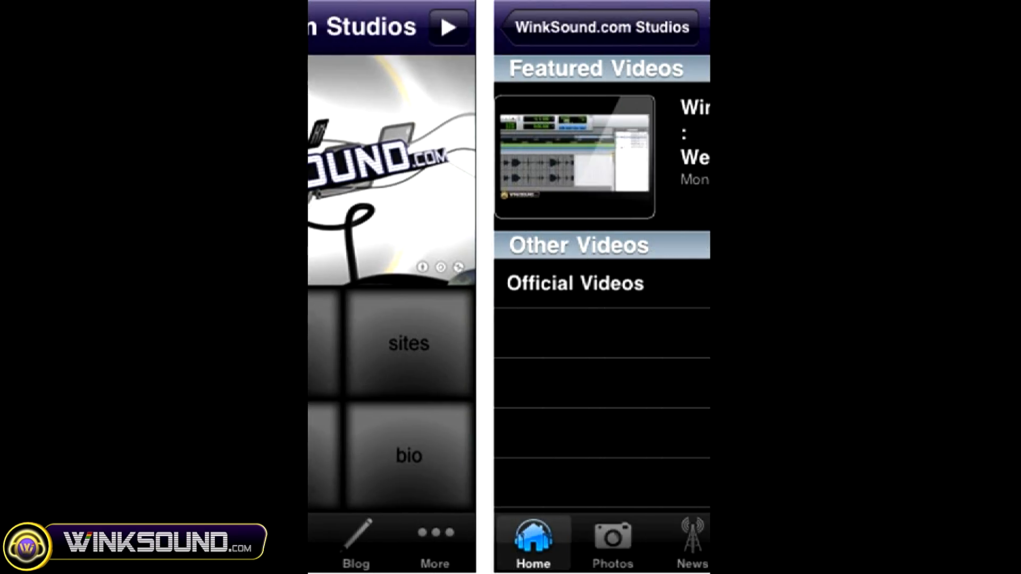
{"action": "type", "text": "WinkSo"}
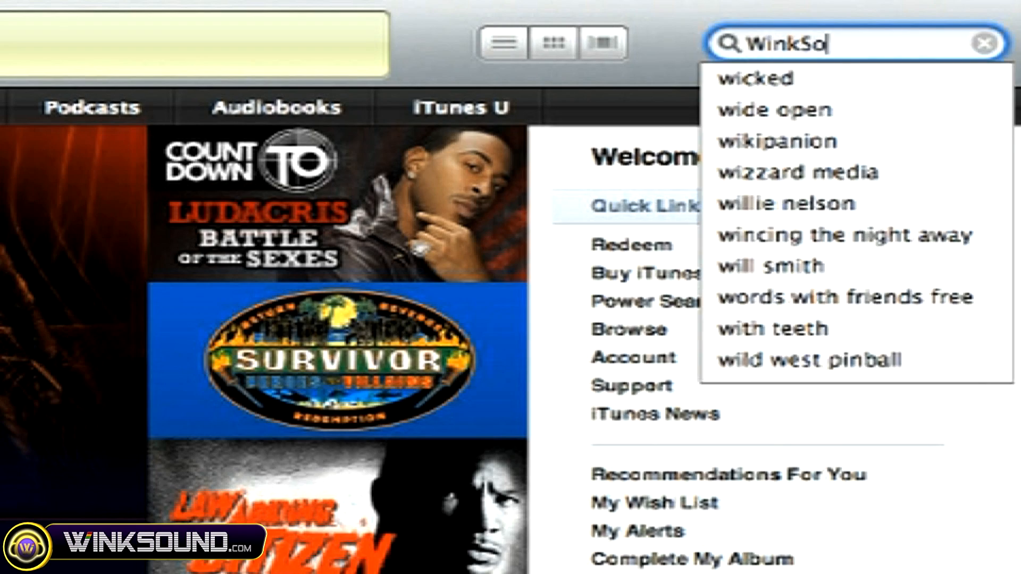